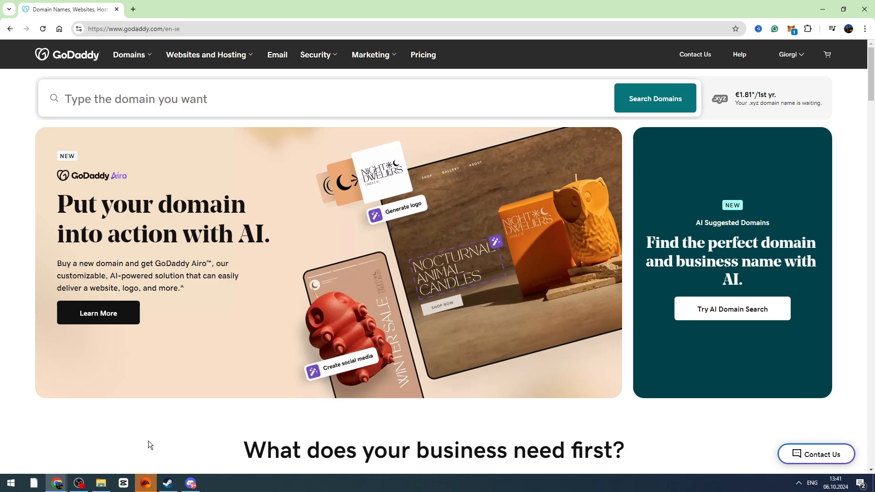
mouse_move(231, 151)
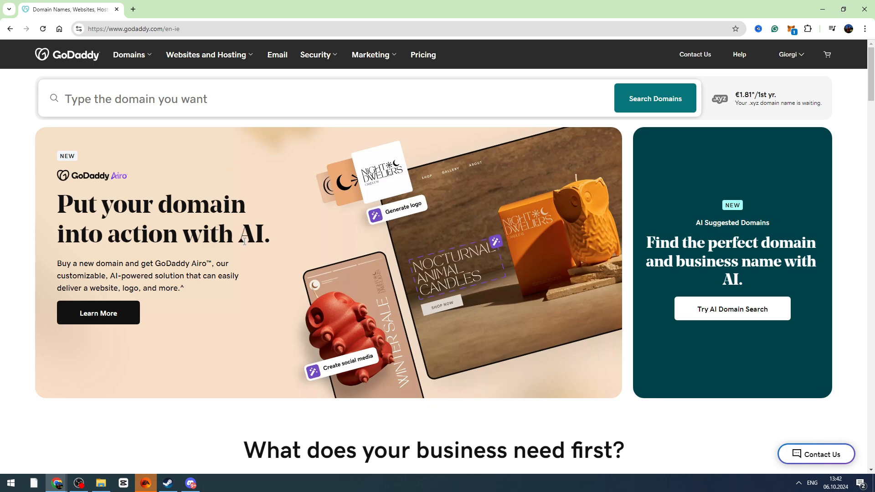
mouse_move(431, 184)
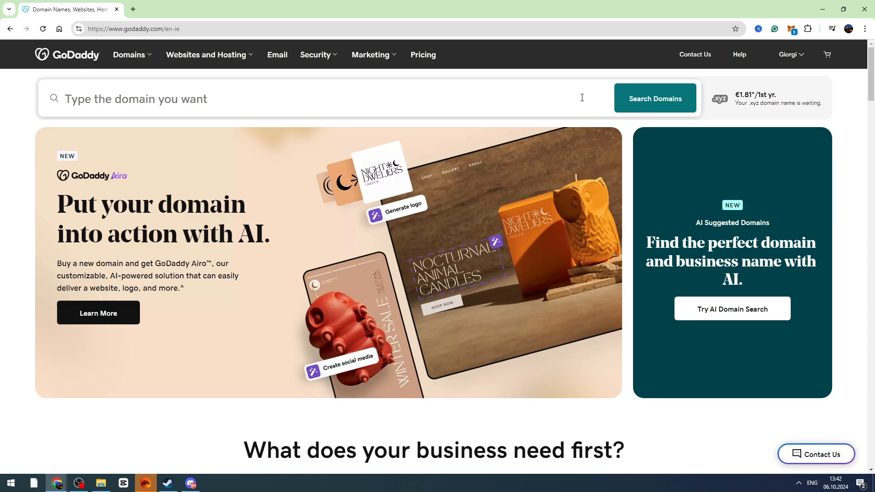
Open Chrome Settings and scroll the Privacy and security site settings to the Content permissions
left_click(865, 28)
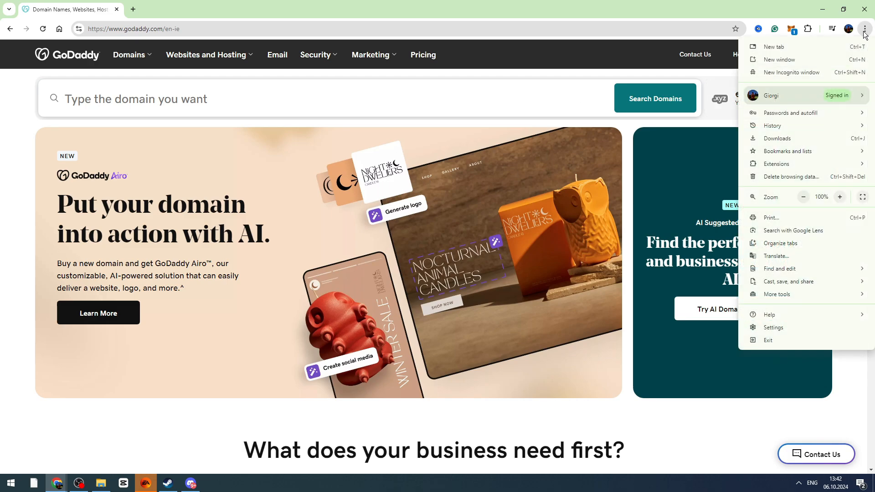
mouse_move(776, 164)
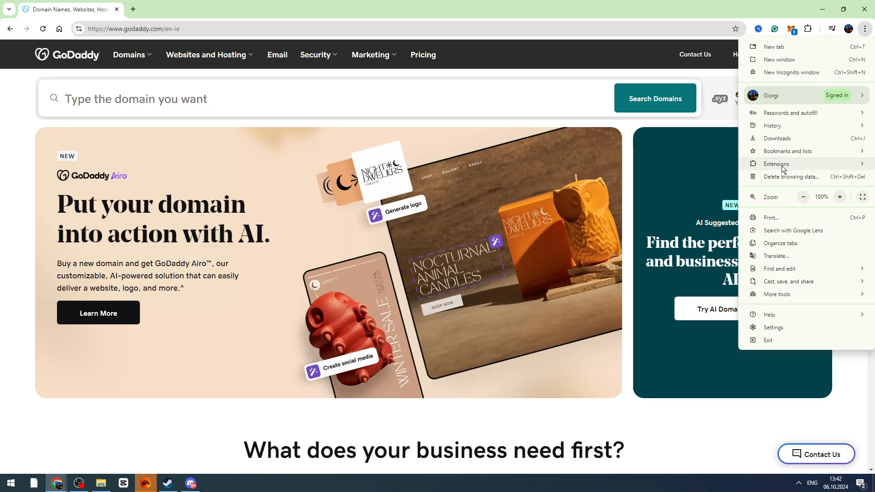
mouse_move(770, 329)
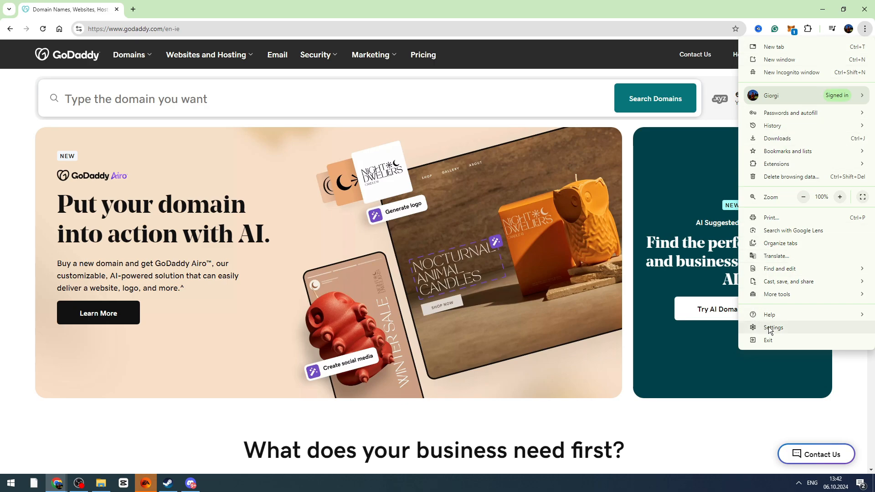
left_click(773, 328)
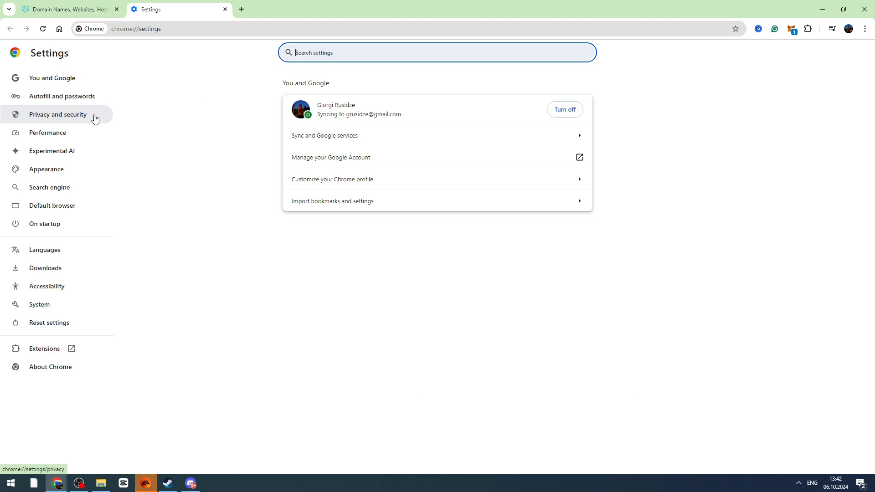
mouse_move(50, 119)
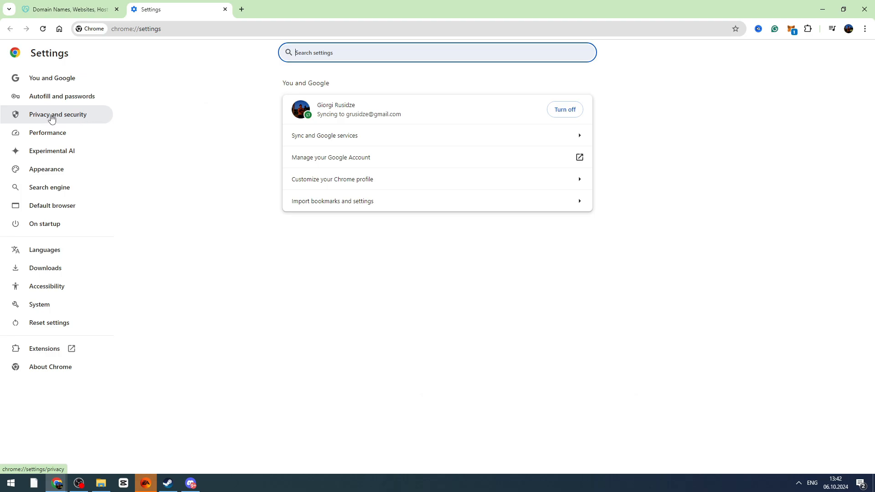
left_click(57, 115)
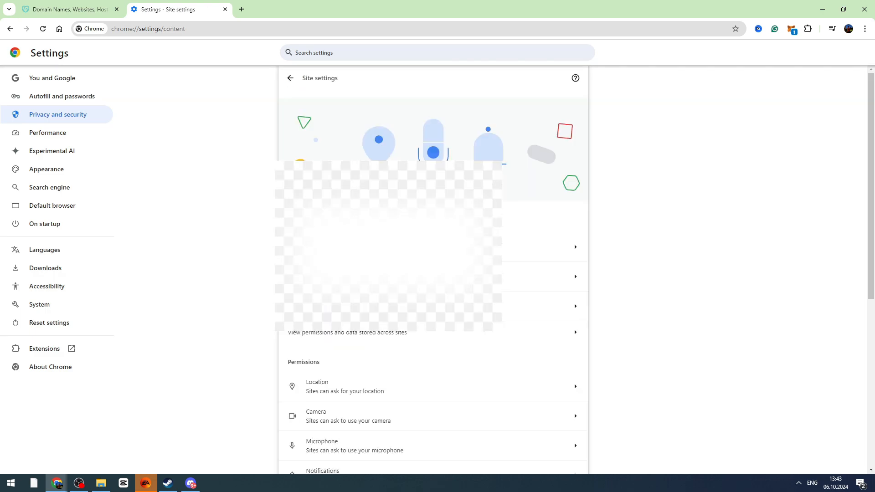
scroll("down", 3)
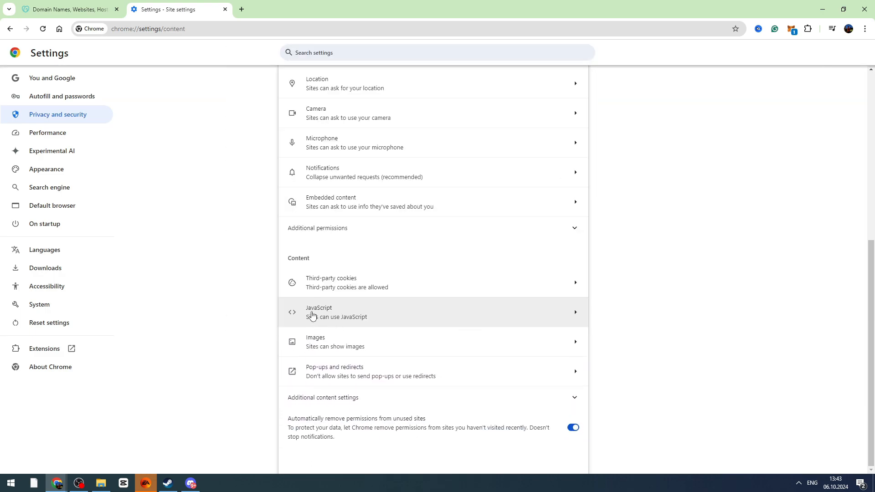
mouse_move(338, 320)
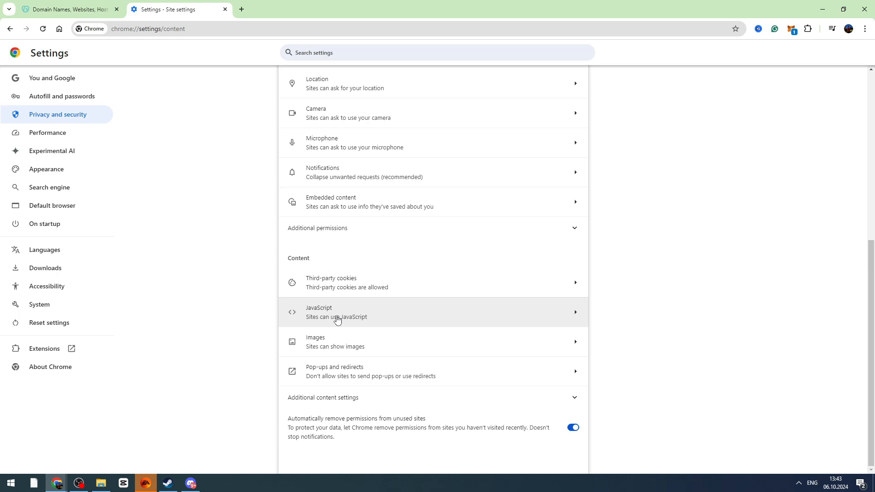
Open the JavaScript permission page, where sites are allowed to use JavaScript
left_click(335, 311)
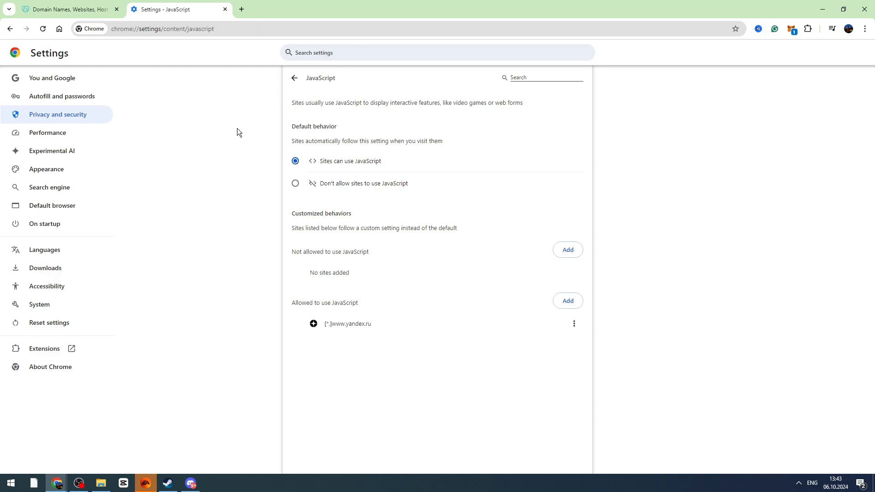
mouse_move(290, 199)
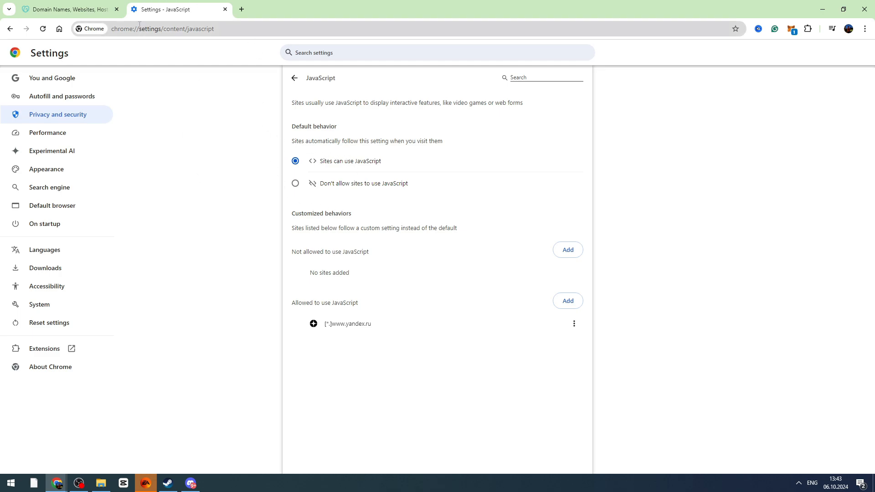
mouse_move(609, 160)
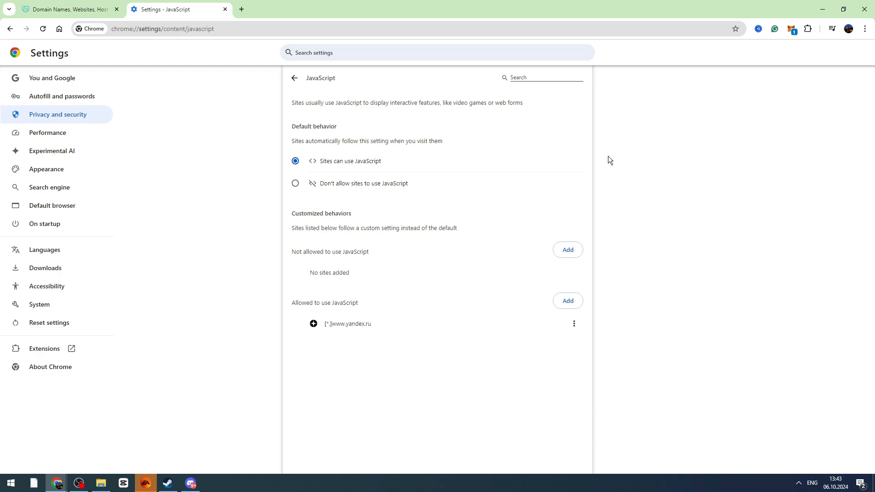
mouse_move(808, 29)
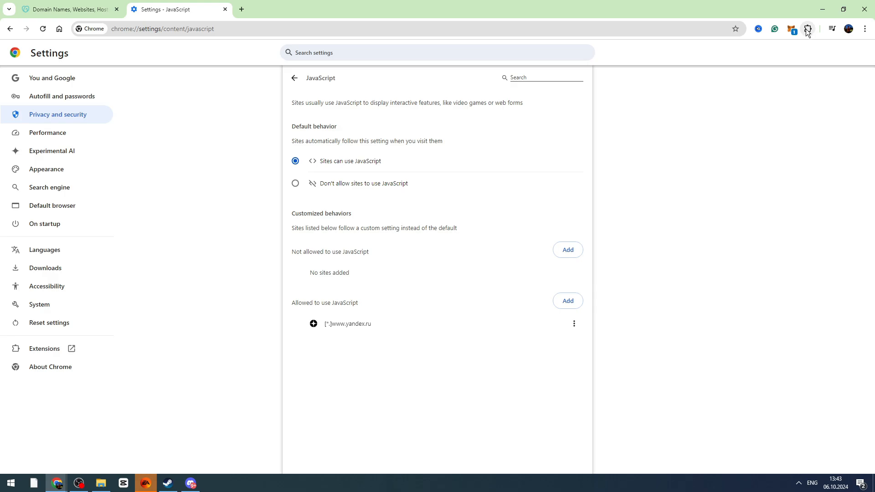
Open Manage extensions, where the malware-flagged AdBlock ONE extension stays disabled
left_click(806, 28)
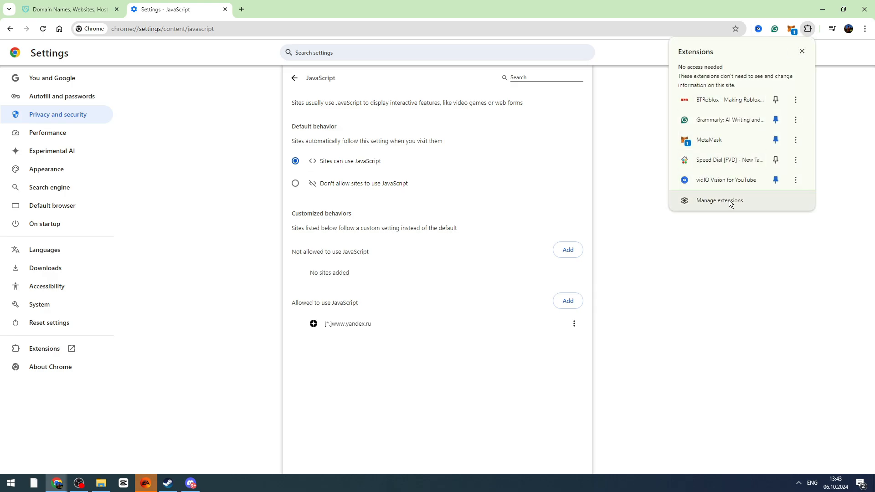
left_click(719, 200)
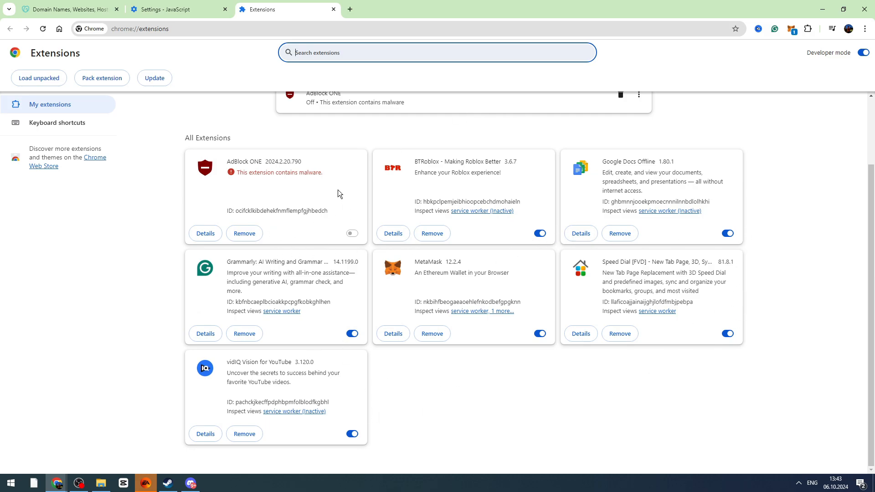
mouse_move(434, 255)
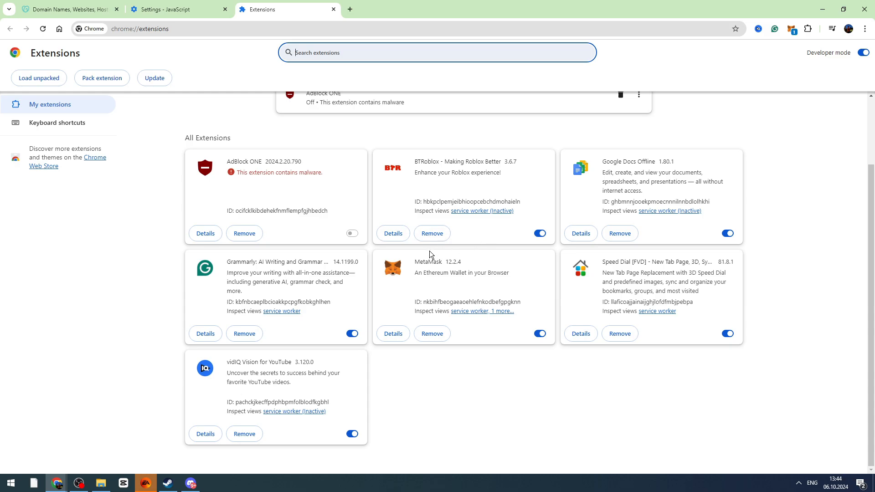
mouse_move(342, 234)
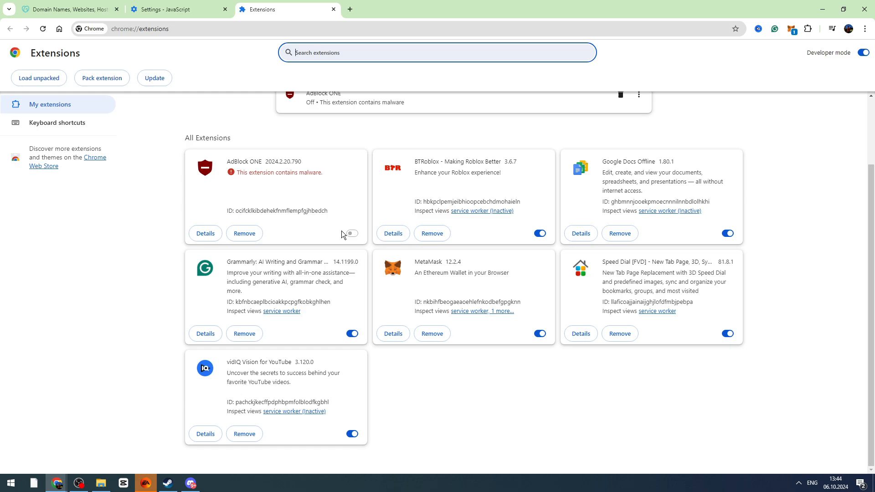
mouse_move(172, 295)
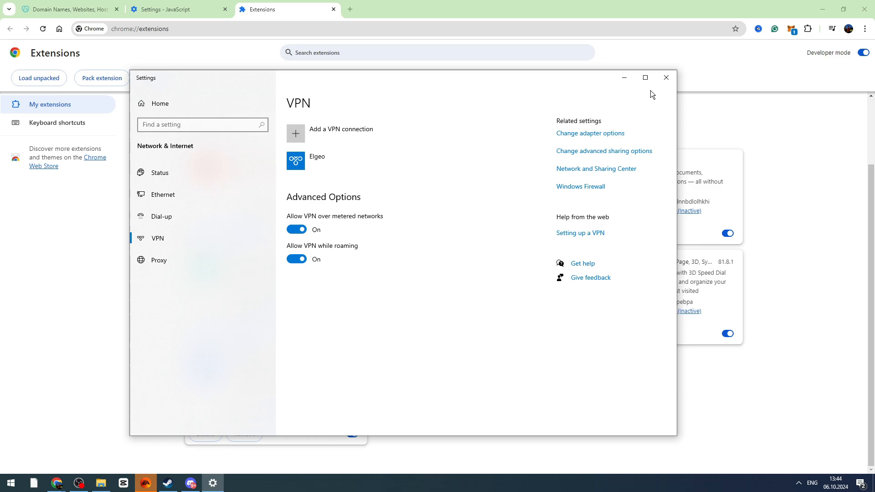
left_click(665, 77)
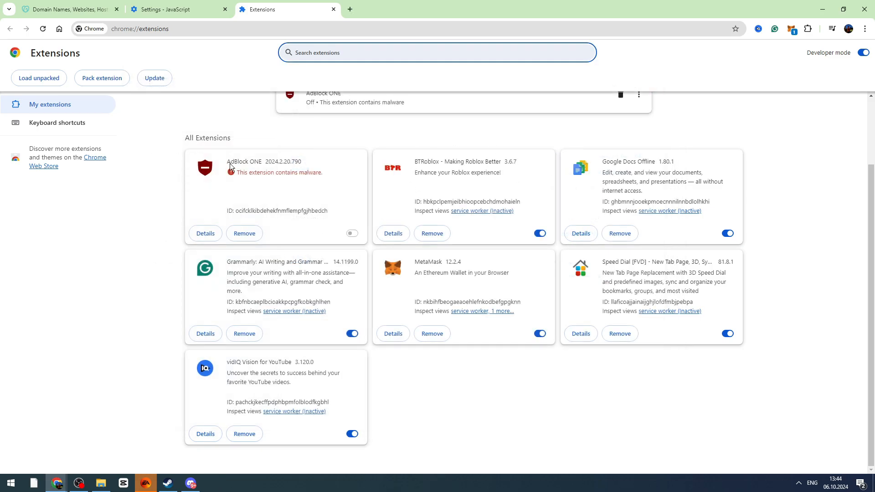